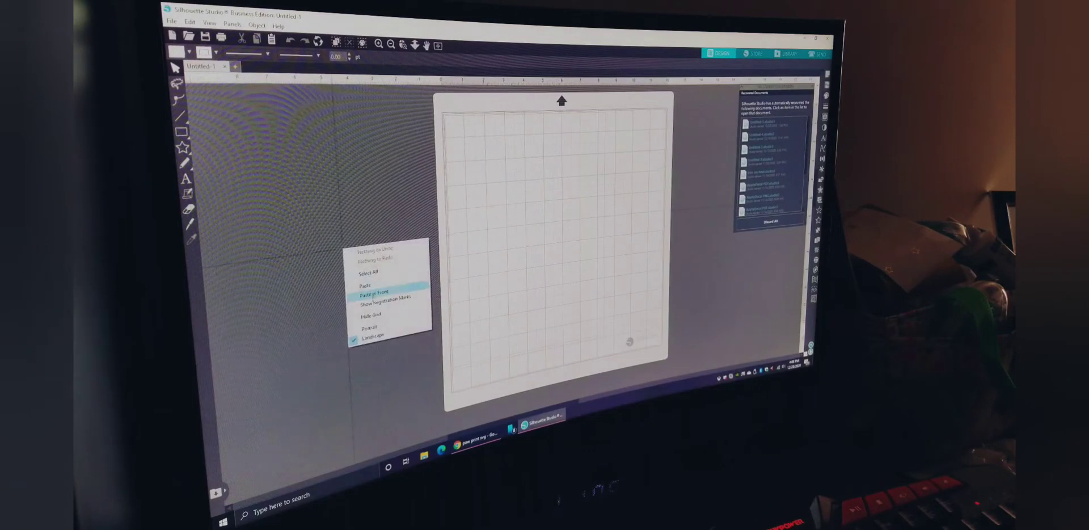
- Paste the copied blue paw-print image onto the mat and drag it into place
left_click(374, 296)
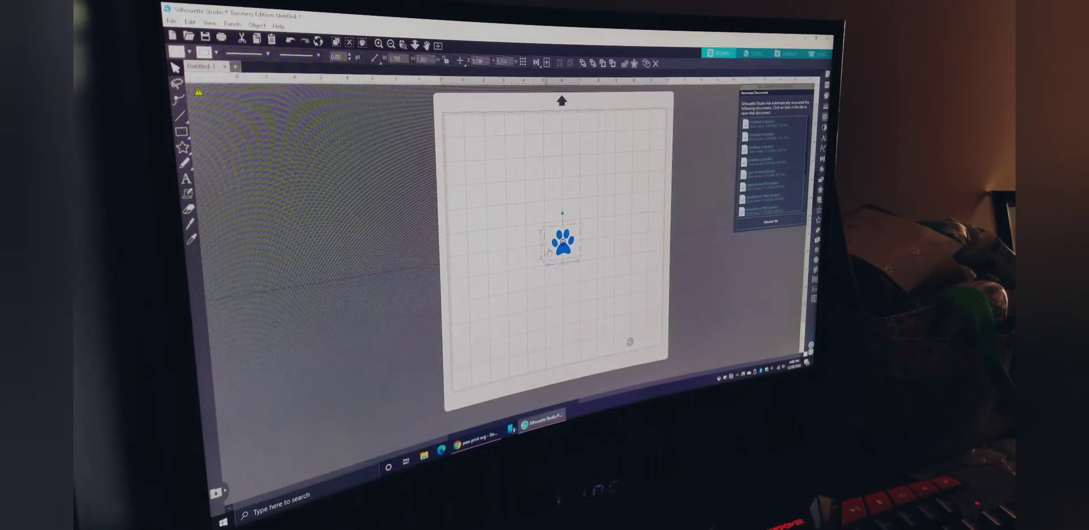
left_click_drag(562, 240, 360, 173)
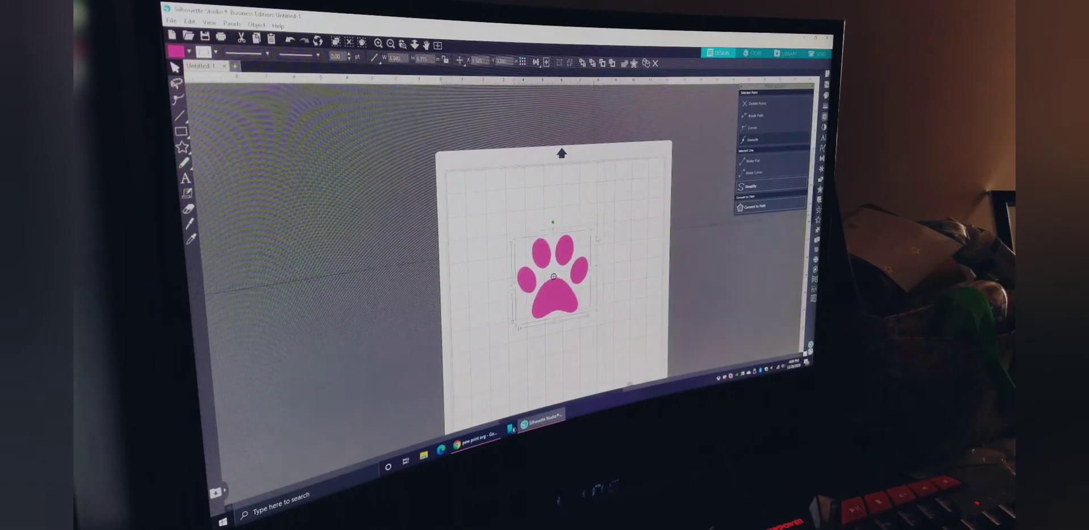
- Drag the traced pink paw print to reposition it on the mat
left_click_drag(555, 277, 438, 201)
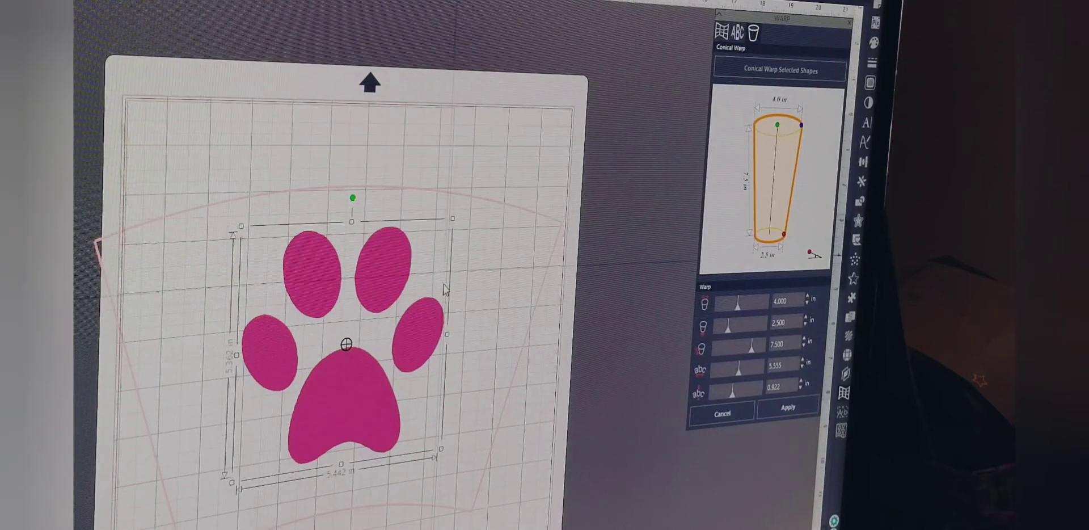
- Apply the conical warp to reshape the paw print for the tumbler
left_click(789, 413)
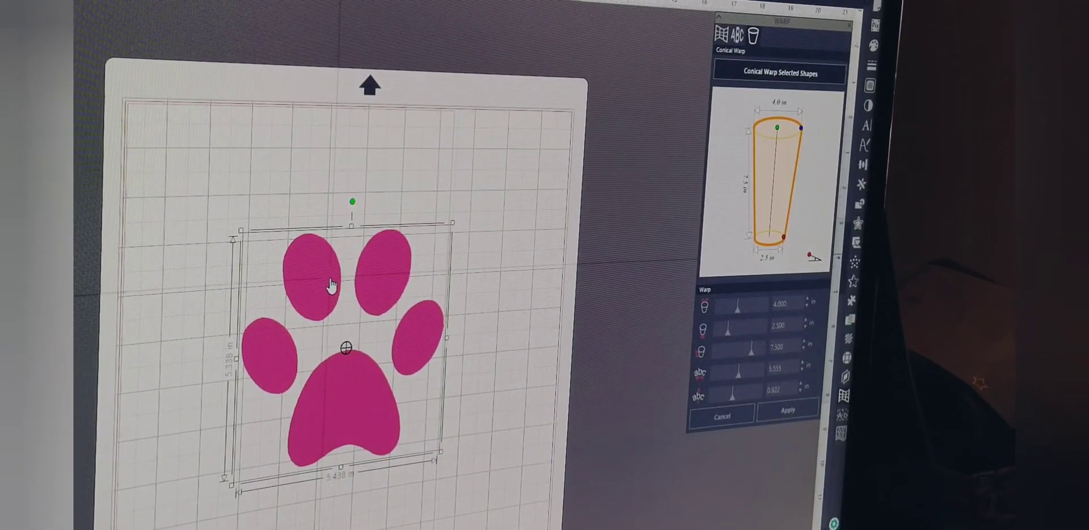
mouse_move(320, 324)
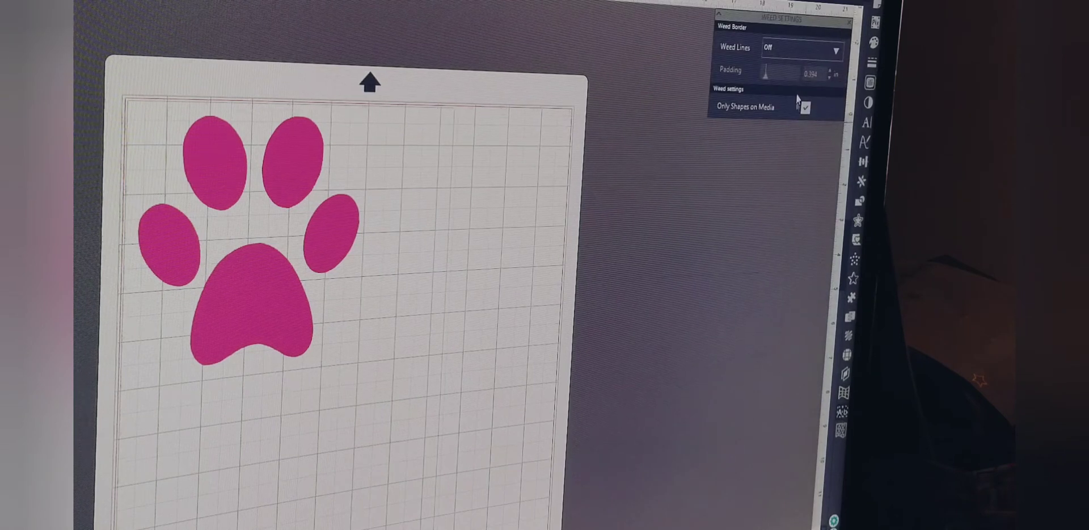
- Try Recursive weed lines around the paw, then set Weed Lines back to Off
left_click(799, 46)
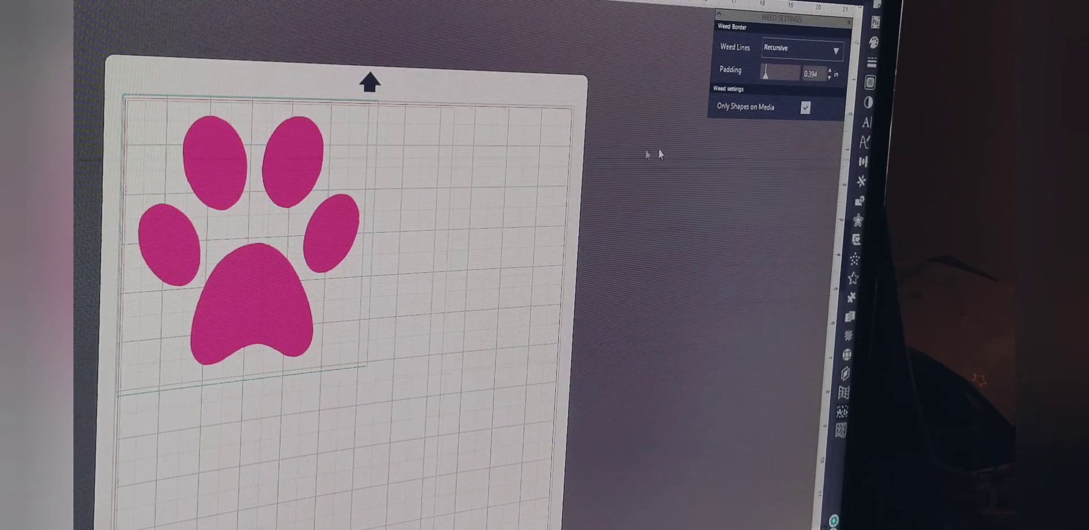
left_click(832, 49)
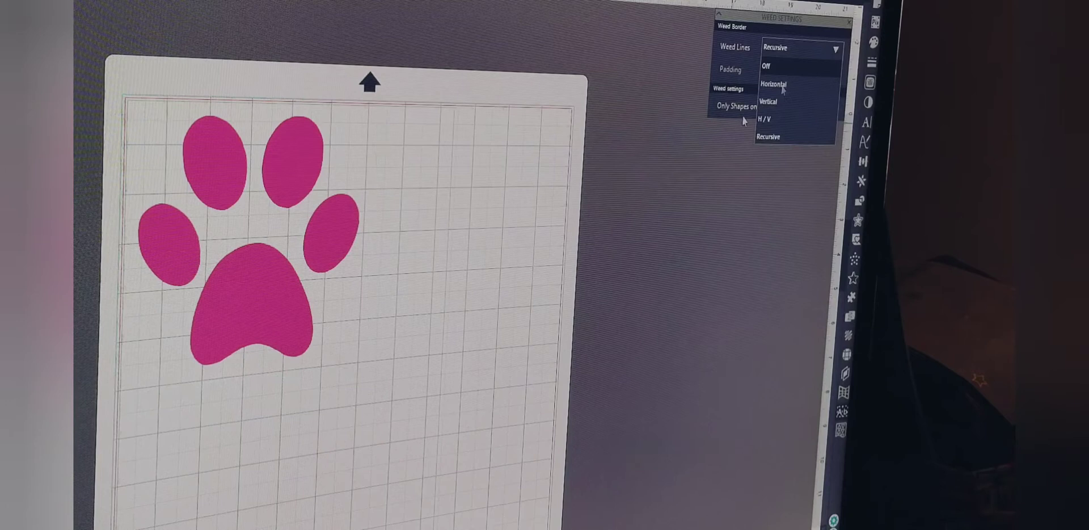
left_click(765, 67)
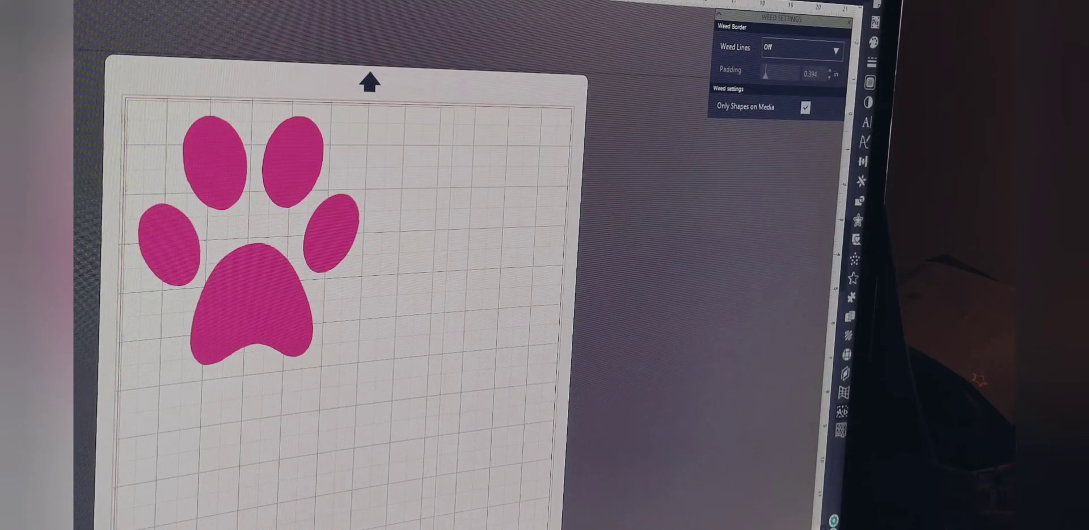